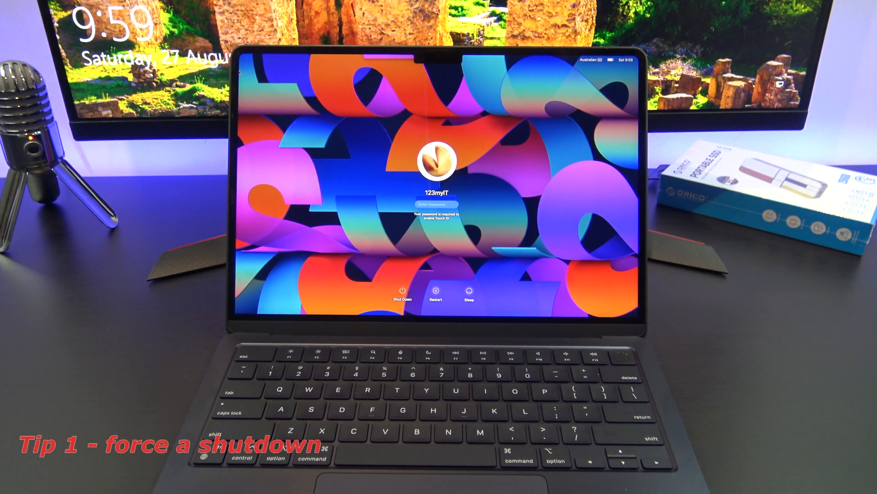
mouse_move(784, 459)
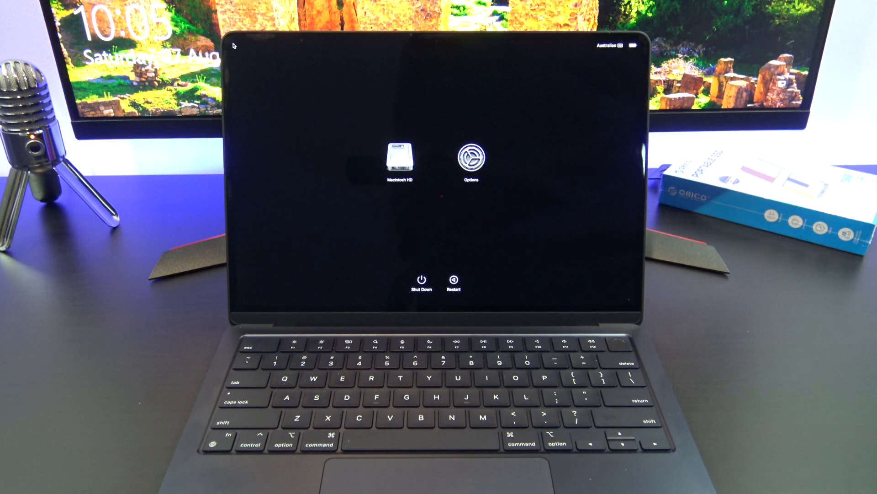
Choose Options rather than Macintosh HD and continue into macOS Recovery
click(399, 161)
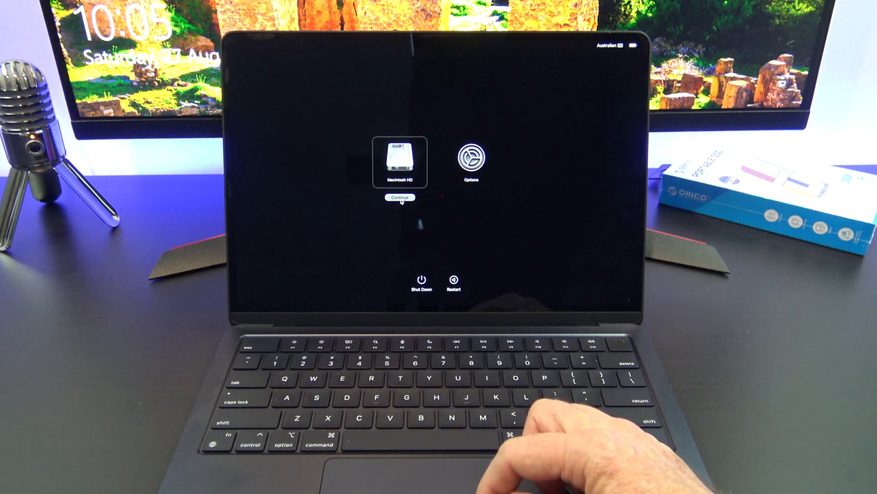
click(471, 162)
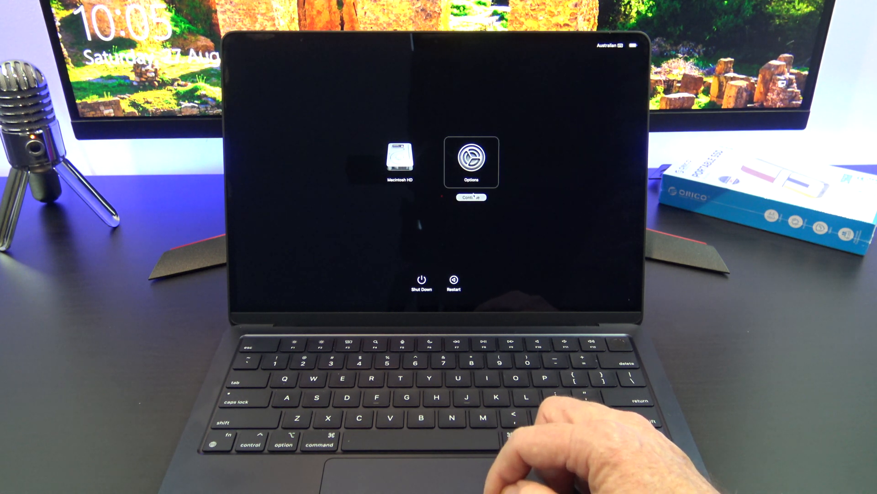
click(472, 198)
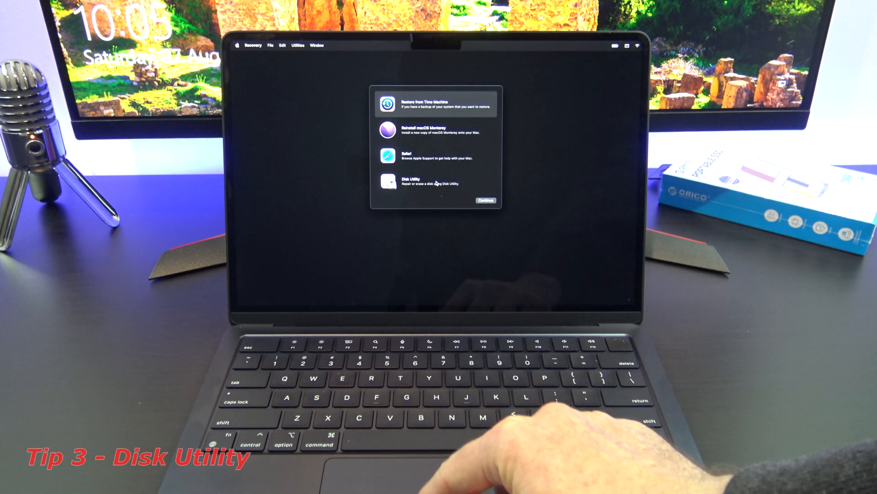
Launch Disk Utility, switch the view to Show All Devices, and select the Data volume
click(486, 200)
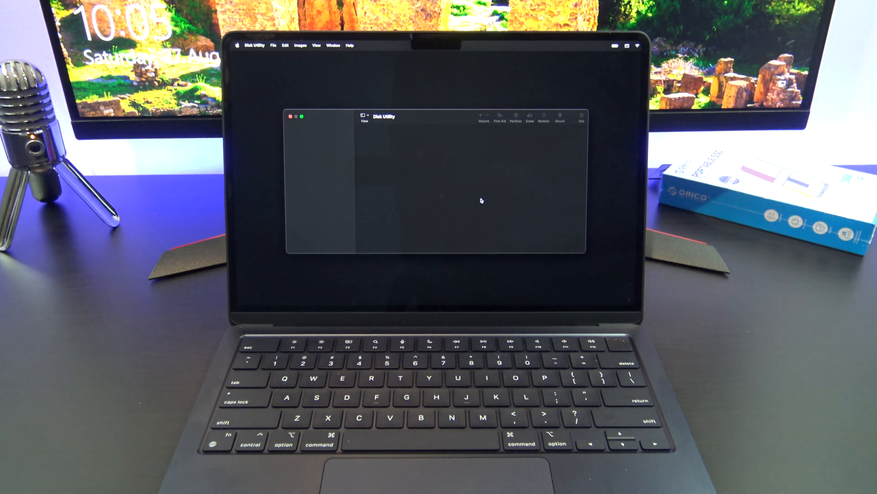
click(319, 149)
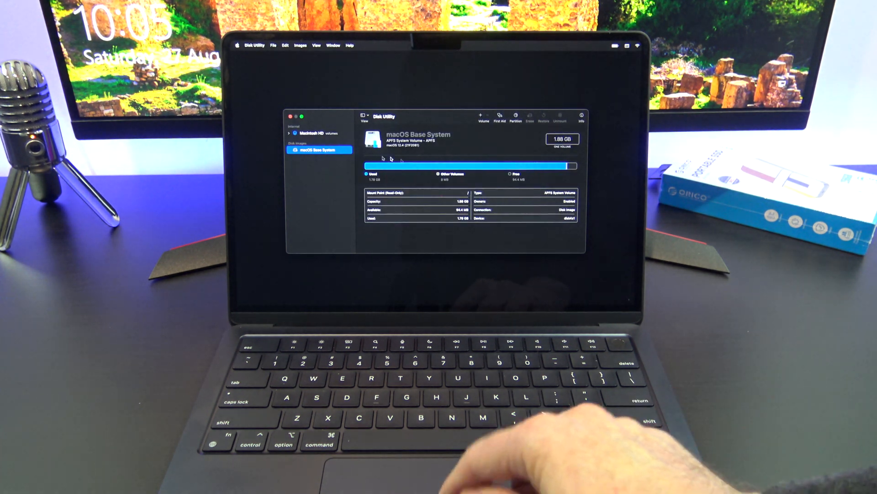
click(363, 116)
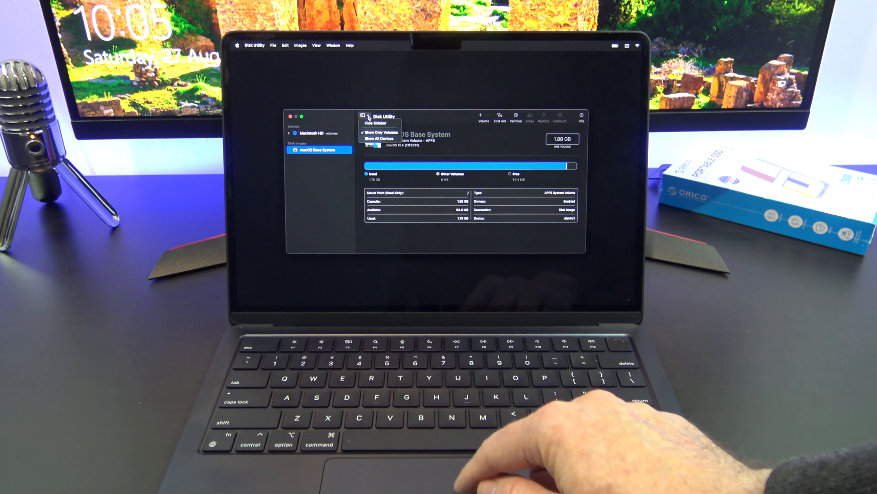
click(381, 138)
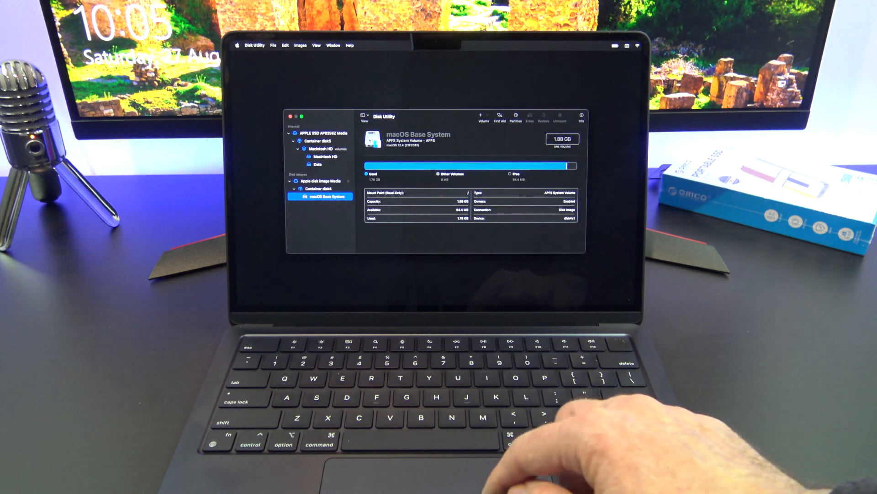
click(318, 165)
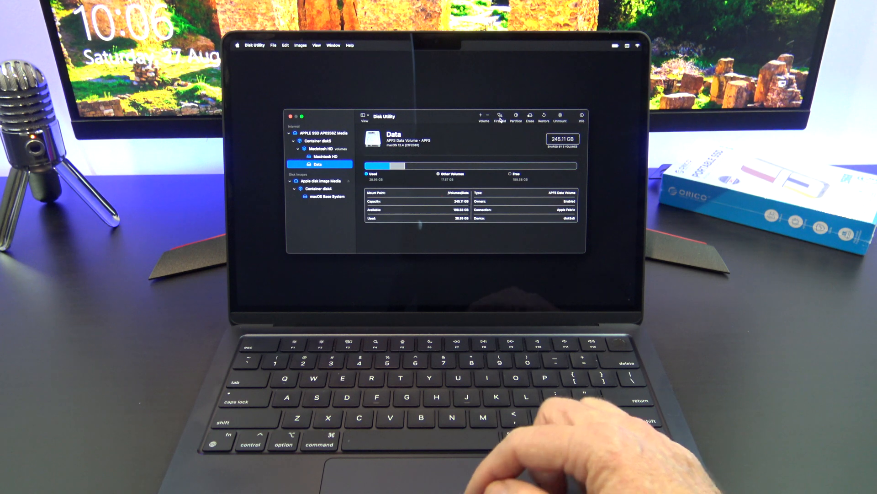
Run First Aid on the Data volume and dismiss its completed report
click(499, 116)
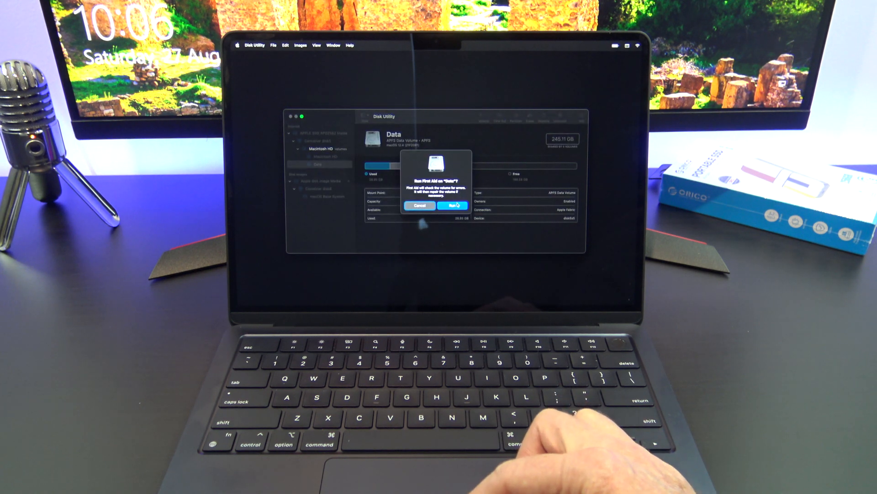
click(452, 206)
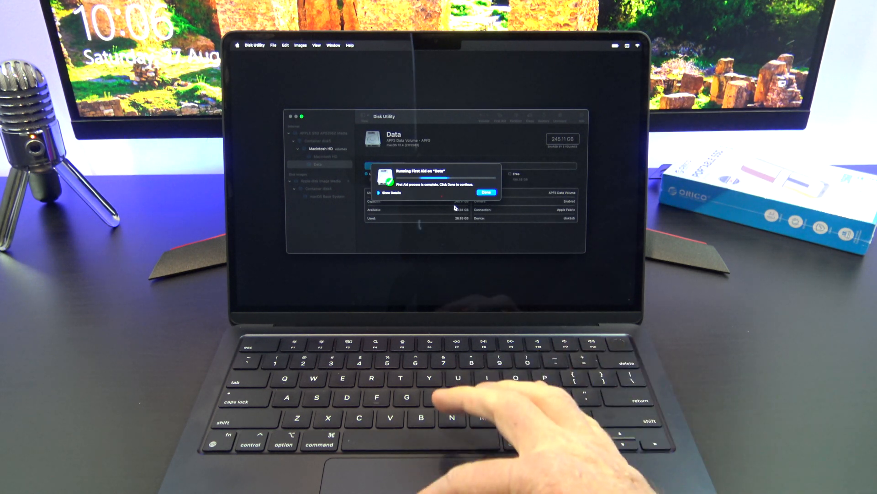
click(485, 193)
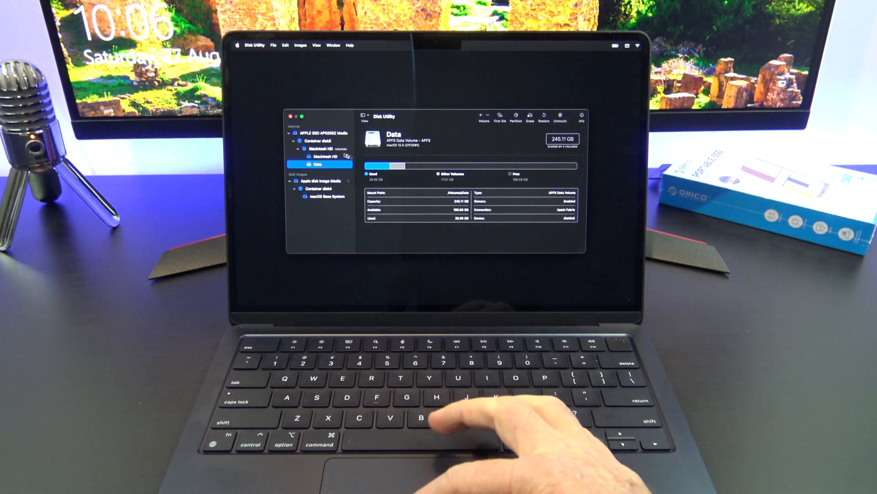
Run First Aid on the Macintosh HD volume and dismiss its completed report
click(320, 156)
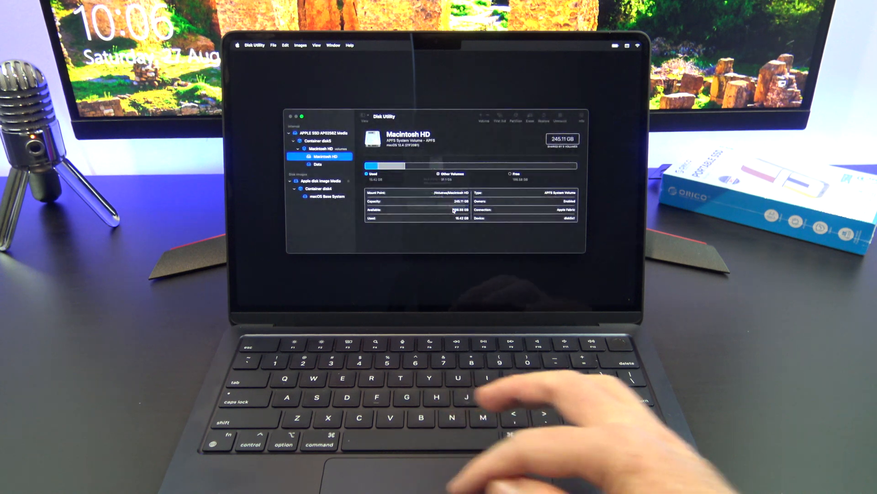
click(500, 118)
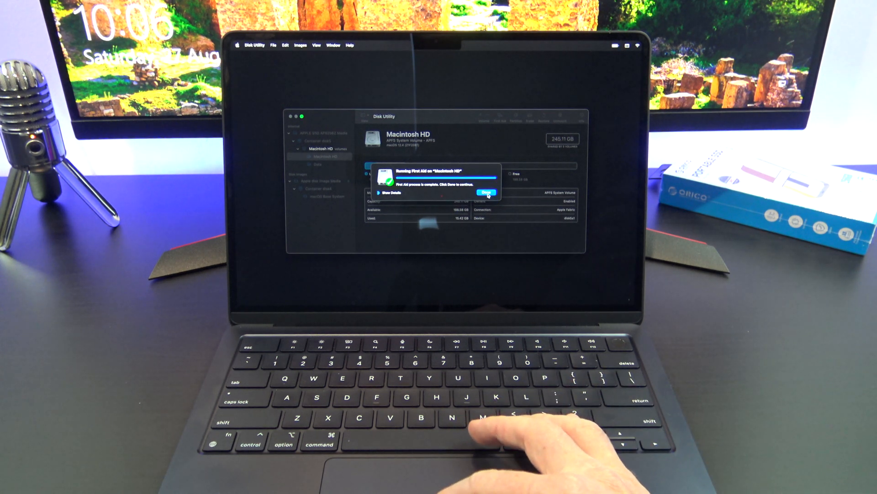
click(486, 192)
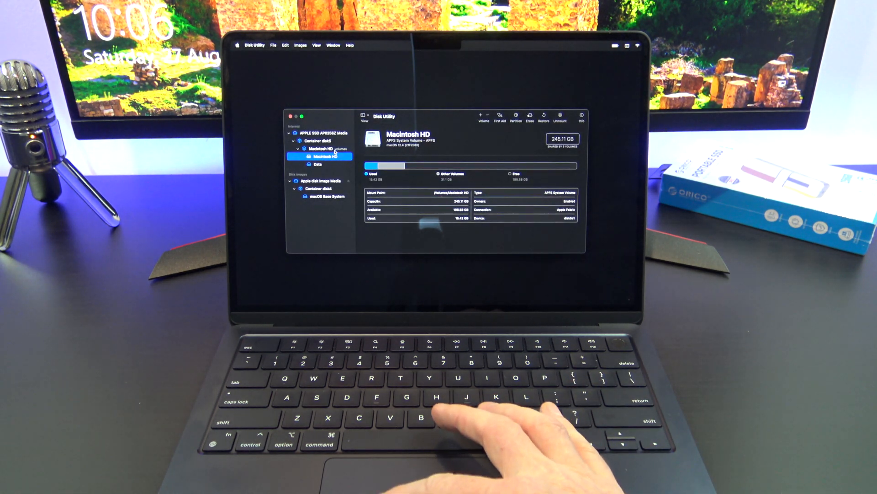
Select the Macintosh HD volume group and then the container above it in the sidebar
click(320, 149)
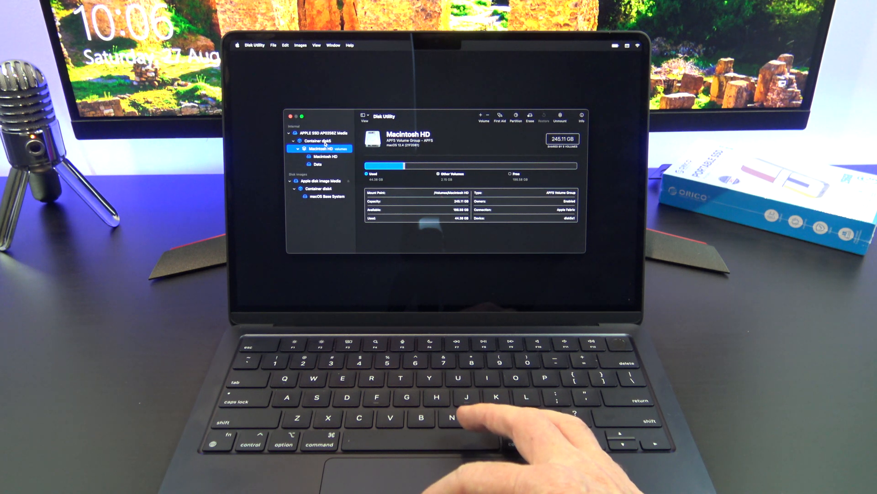
click(323, 132)
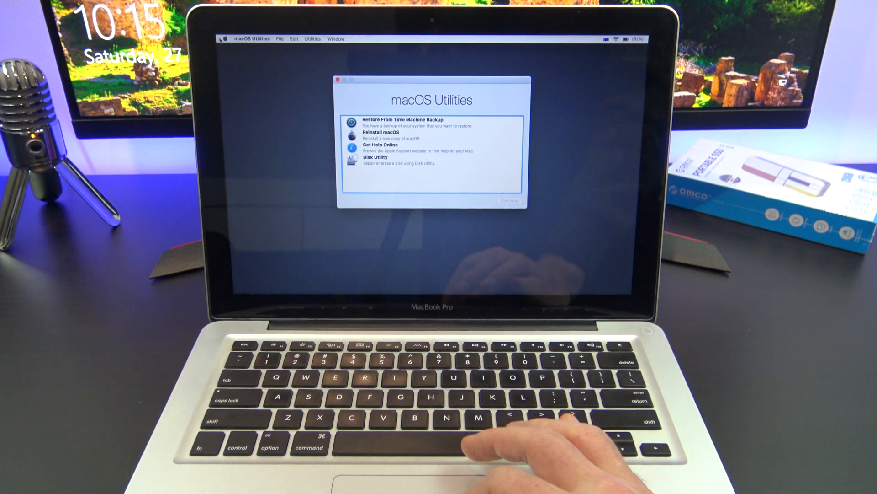
Launch Disk Utility on the older MacBook Pro and switch the view to Show All Devices
click(430, 159)
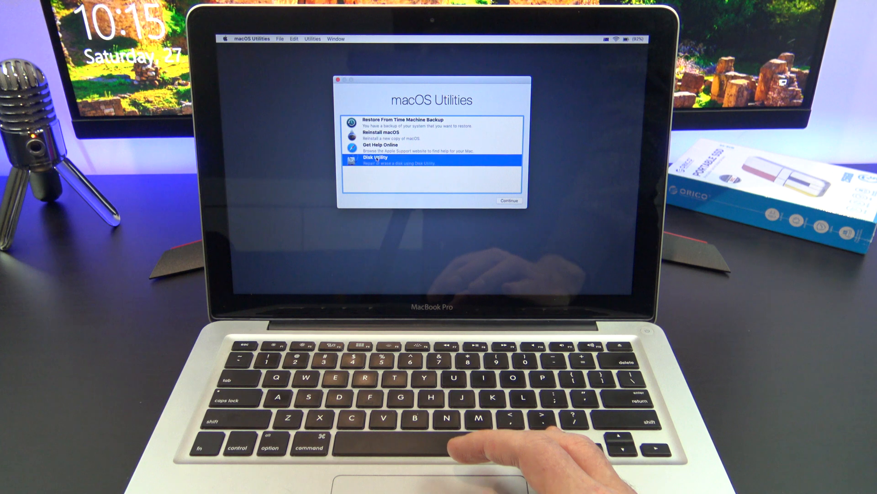
click(508, 200)
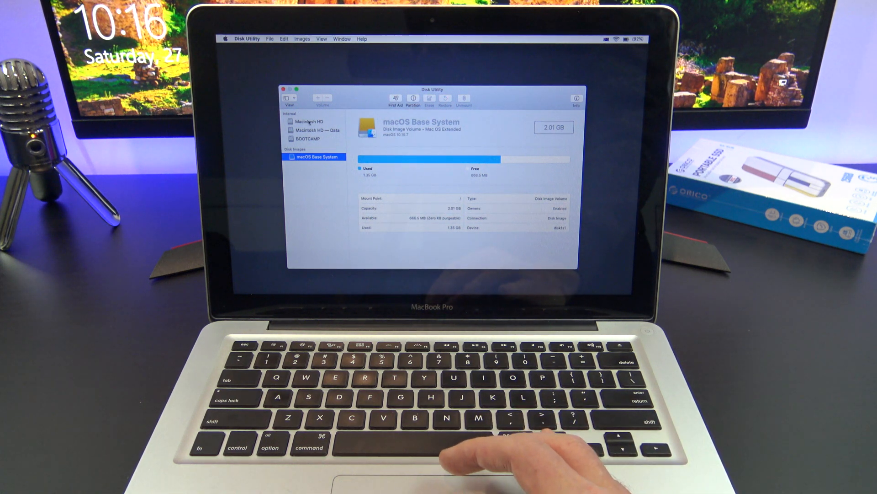
click(287, 99)
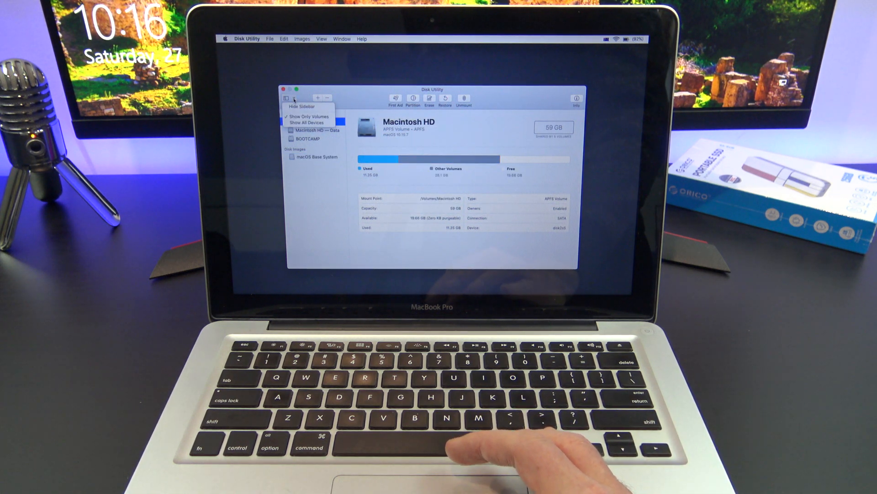
click(308, 121)
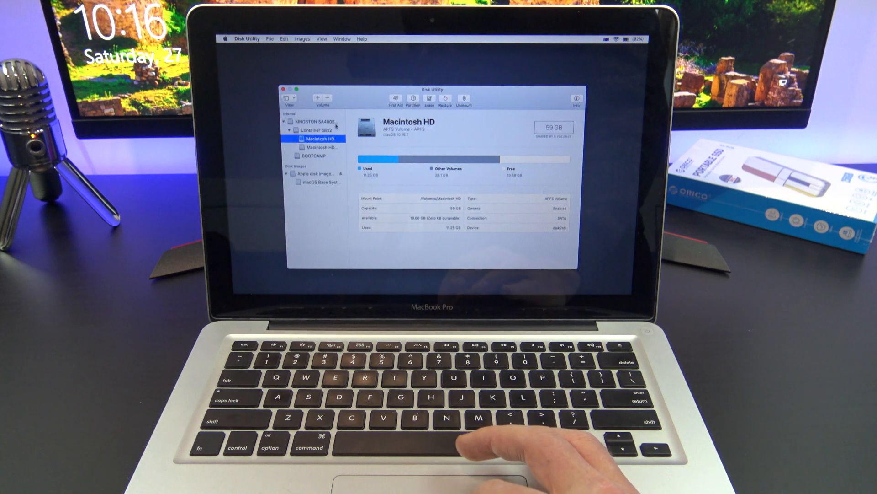
Run First Aid on the Macintosh HD — Data volume and dismiss its completed report
click(319, 148)
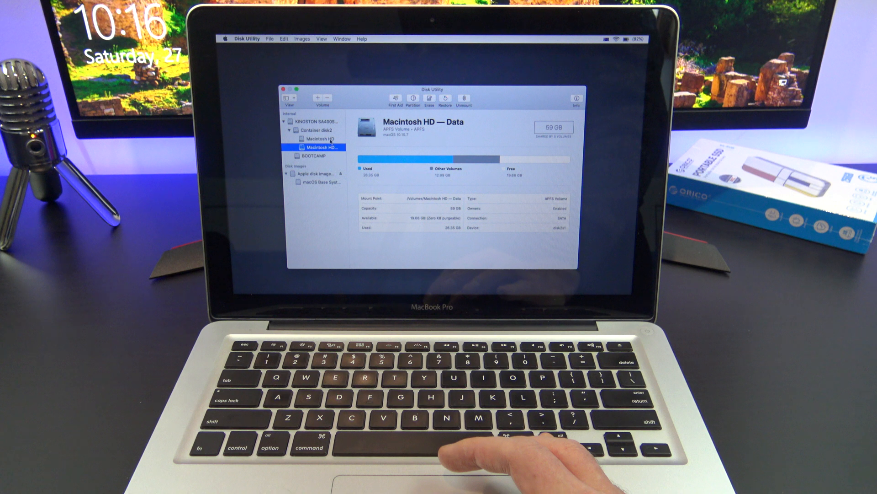
click(318, 138)
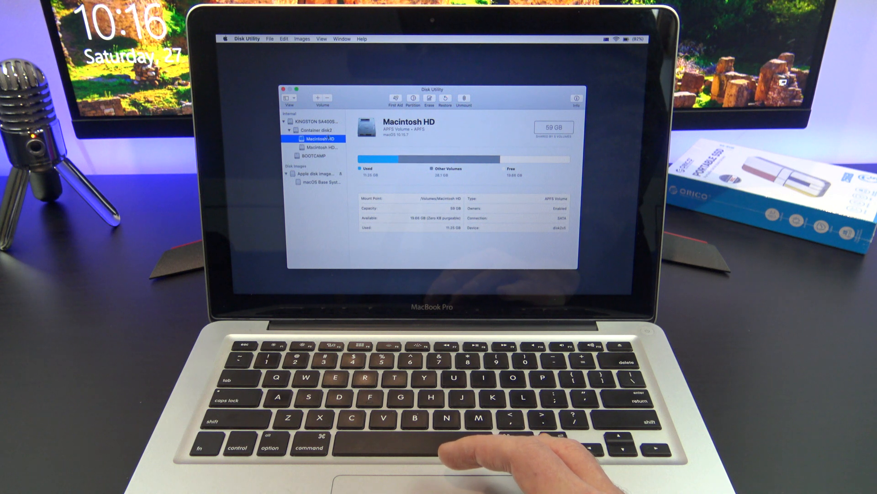
click(319, 147)
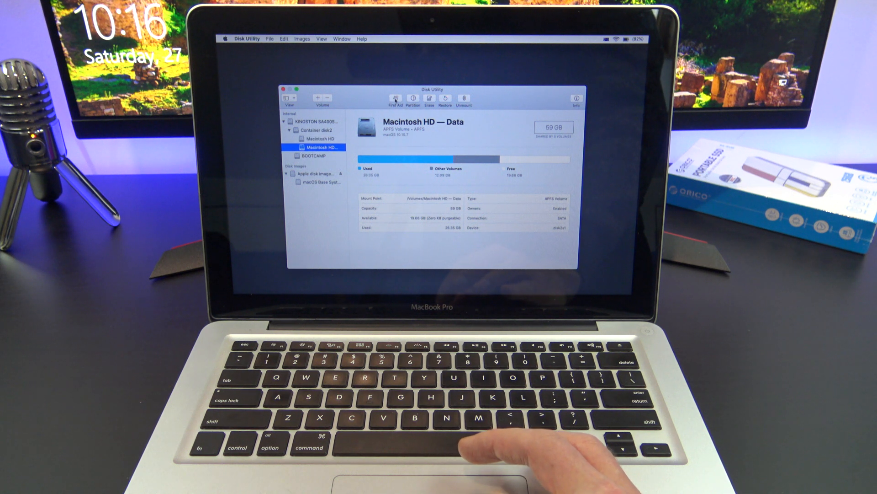
click(395, 101)
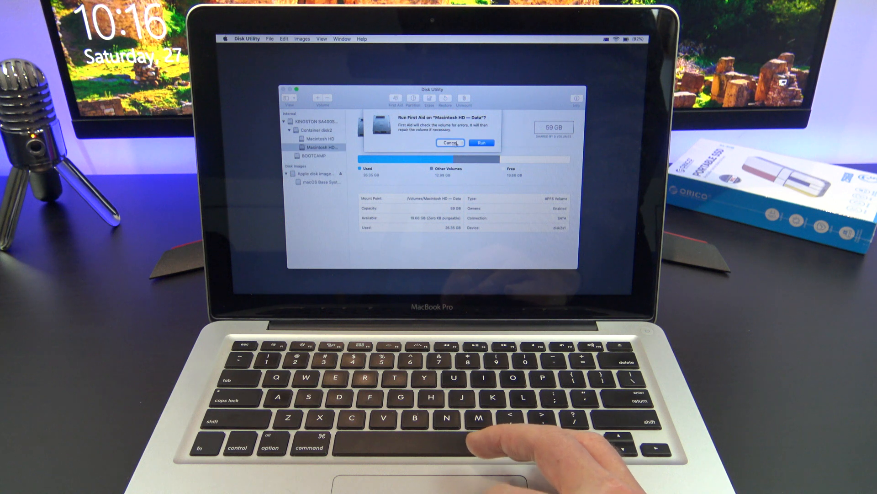
click(482, 143)
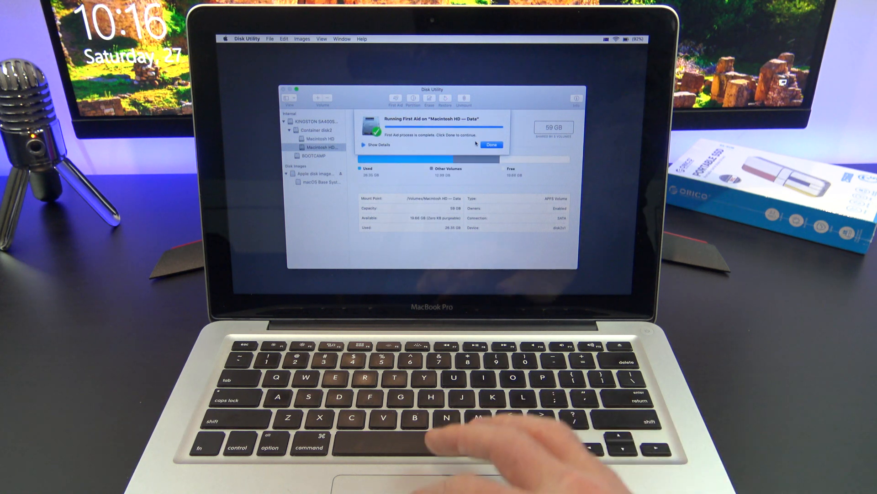
click(492, 144)
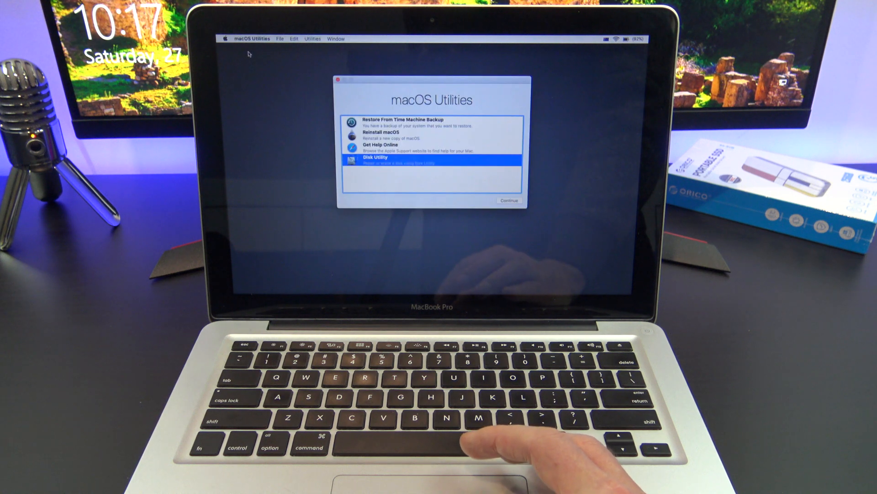
Quit Disk Utility from the menu bar to return to the macOS Utilities window
click(225, 39)
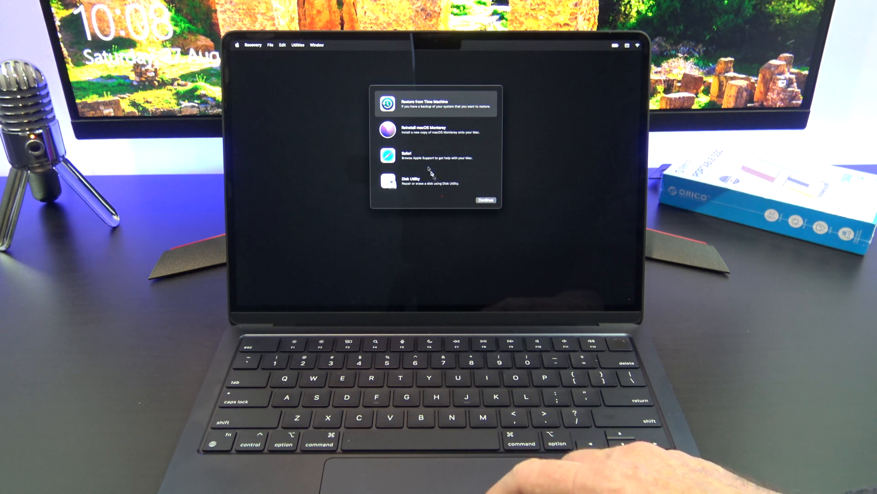
Start Reinstall macOS Monterey and continue into the installer so it loads installation information
click(439, 132)
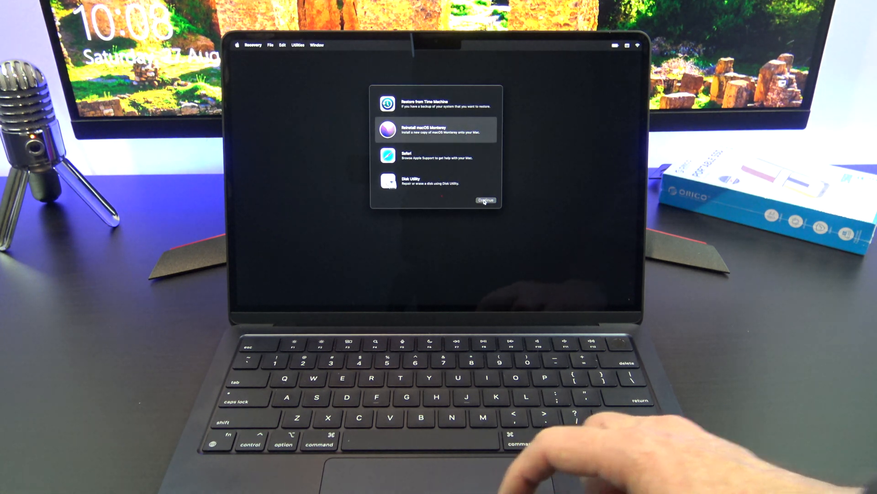
click(485, 200)
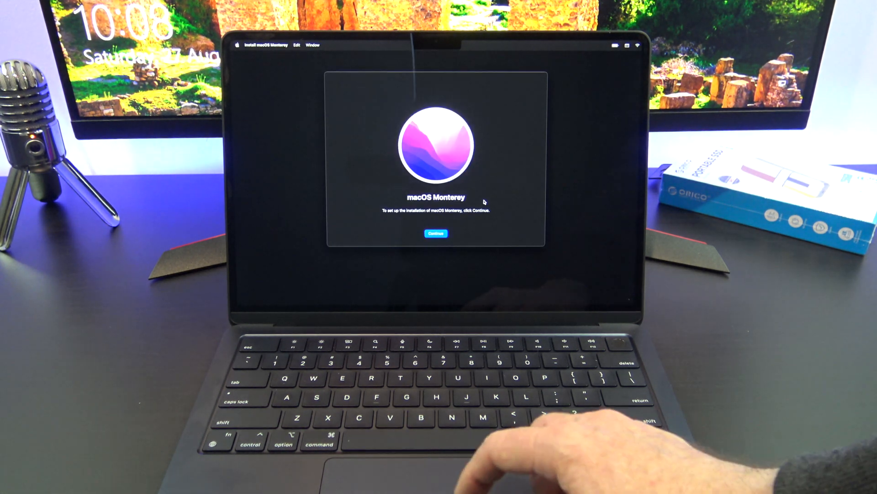
click(436, 233)
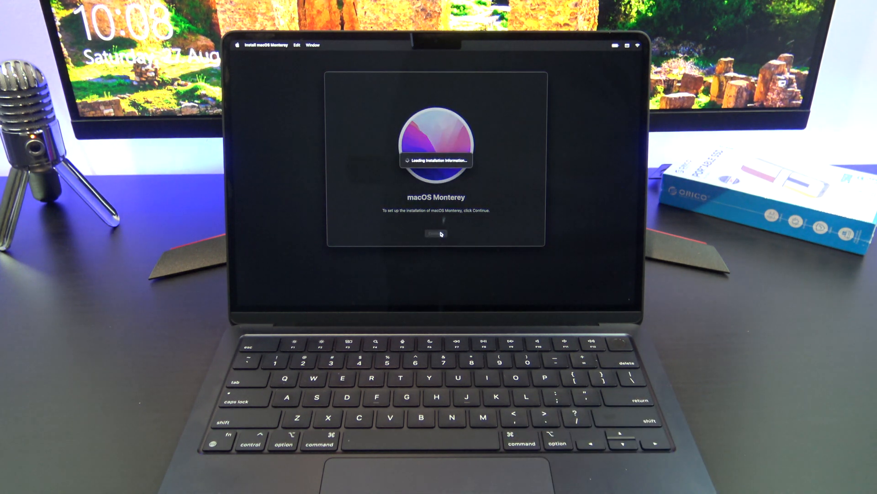